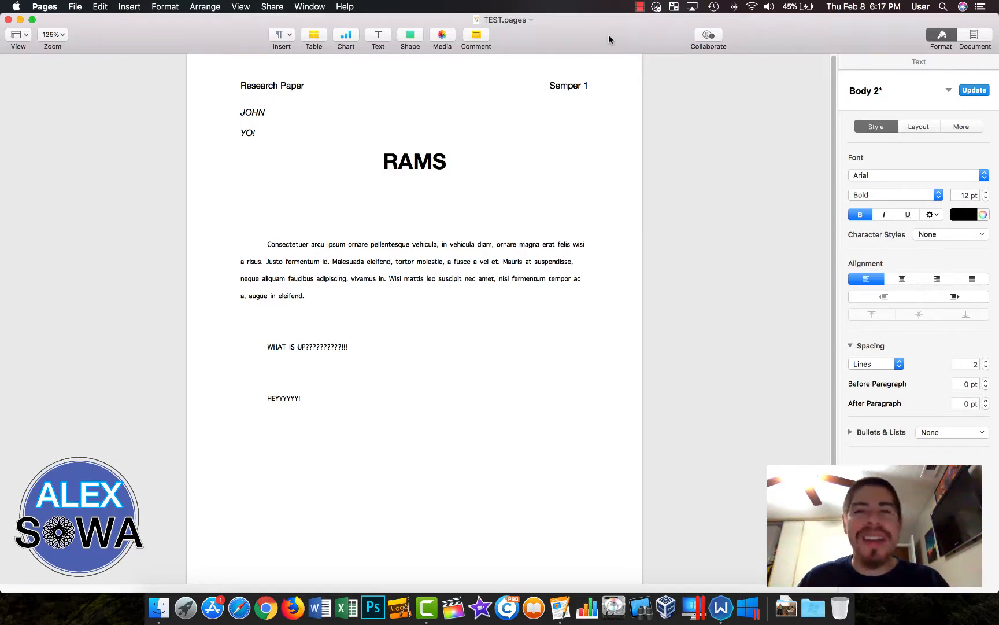
- Delete the Lorem-ipsum body paragraph beneath the RAMS heading, keeping the two short lines
{"action": "left_click", "coordinate": [267, 205]}
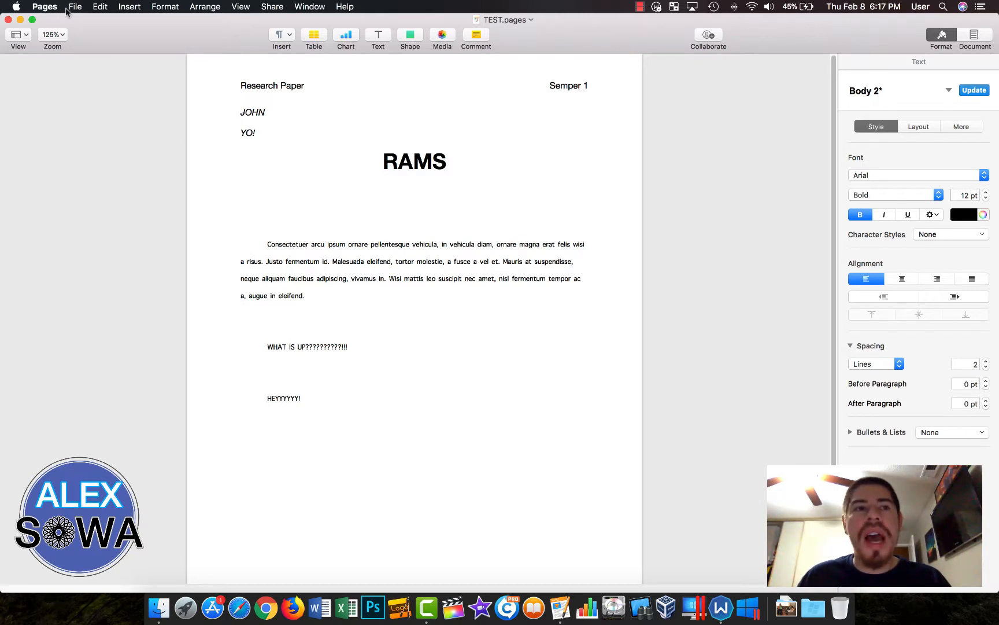
{"action": "left_click", "coordinate": [268, 205]}
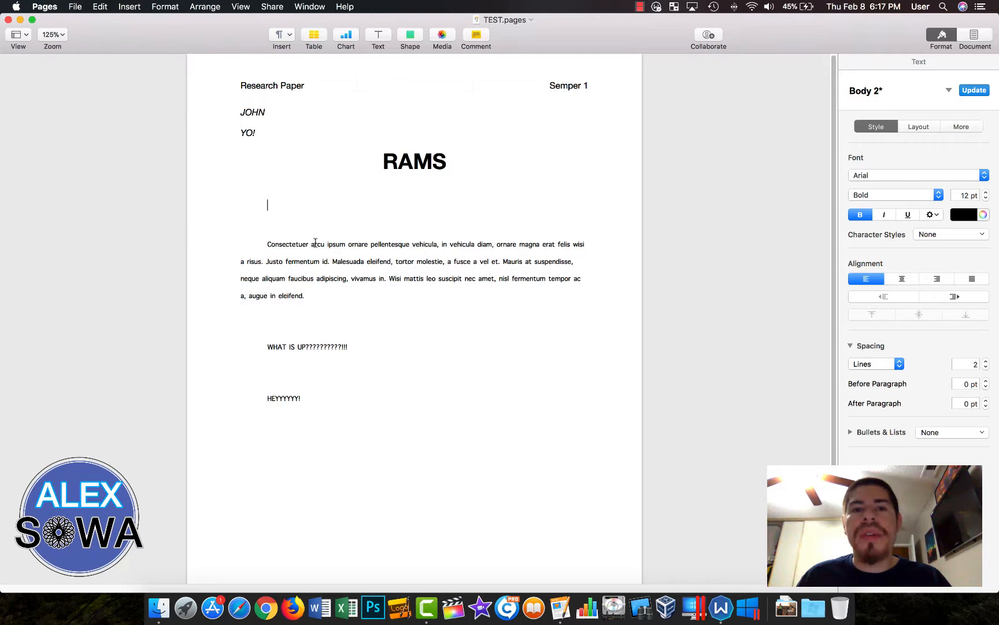
{"action": "mouse_move", "coordinate": [383, 336]}
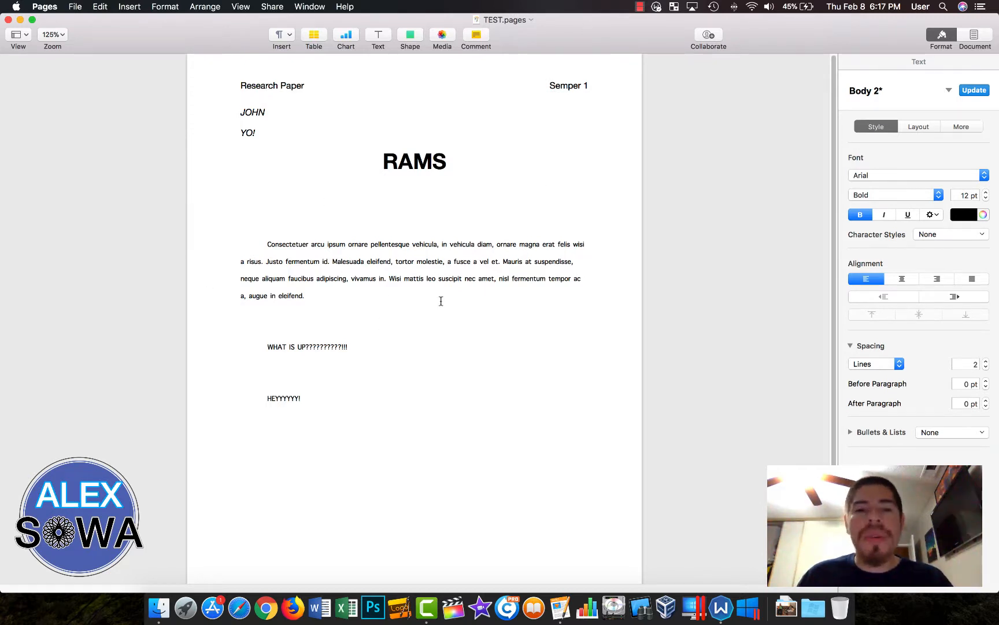
{"action": "left_click", "coordinate": [305, 296]}
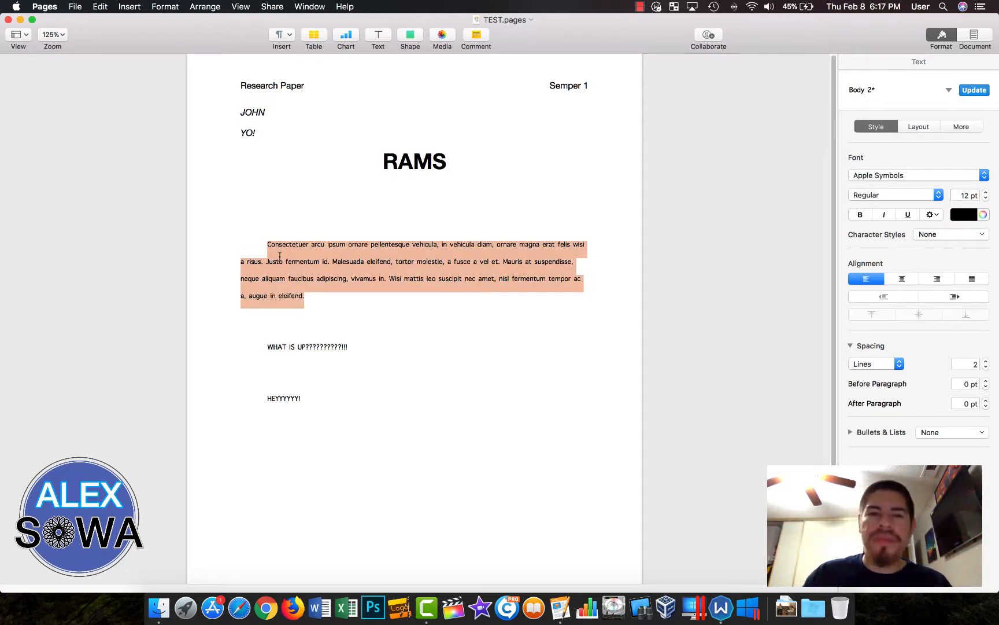
{"action": "key", "text": "delete"}
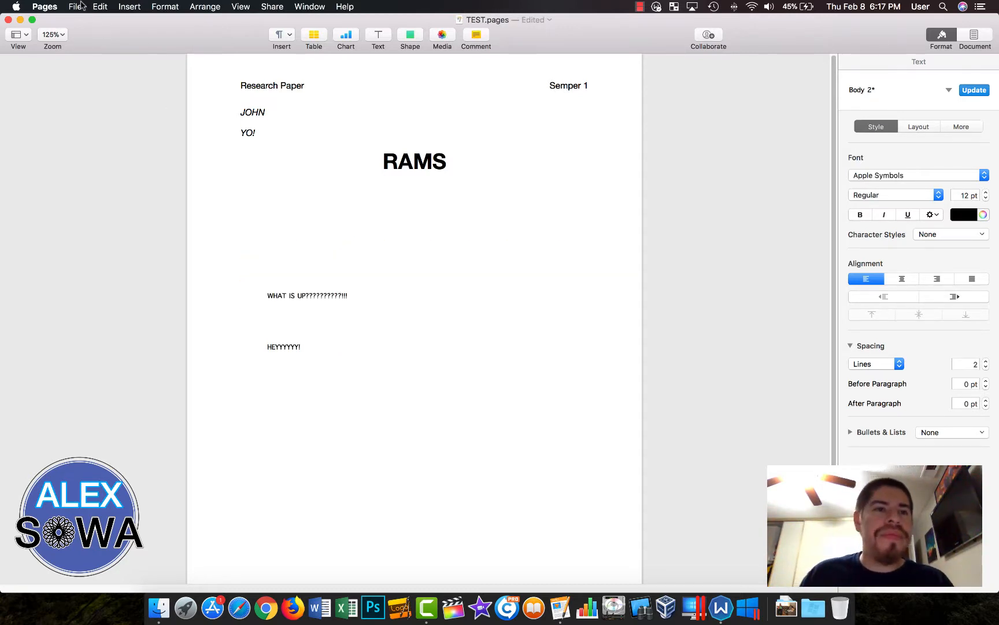
{"action": "left_click", "coordinate": [268, 244]}
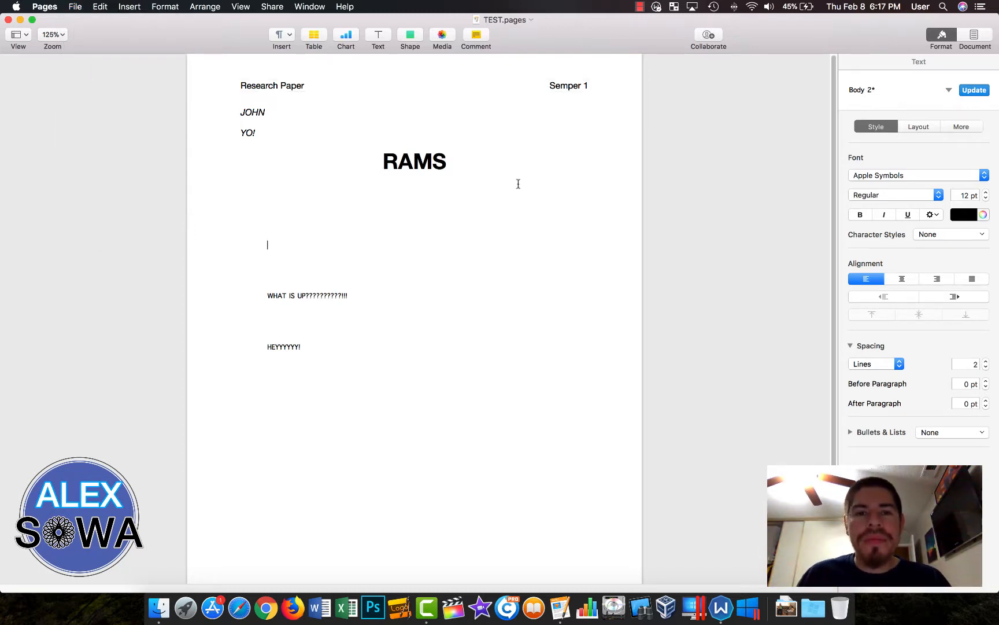
{"action": "mouse_move", "coordinate": [527, 265]}
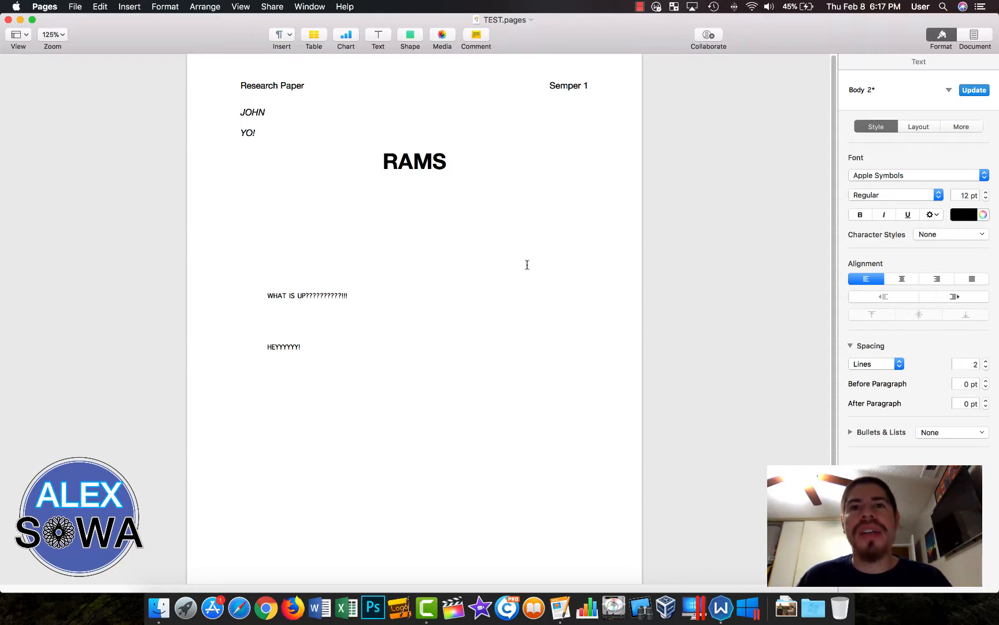
{"action": "left_click", "coordinate": [268, 245]}
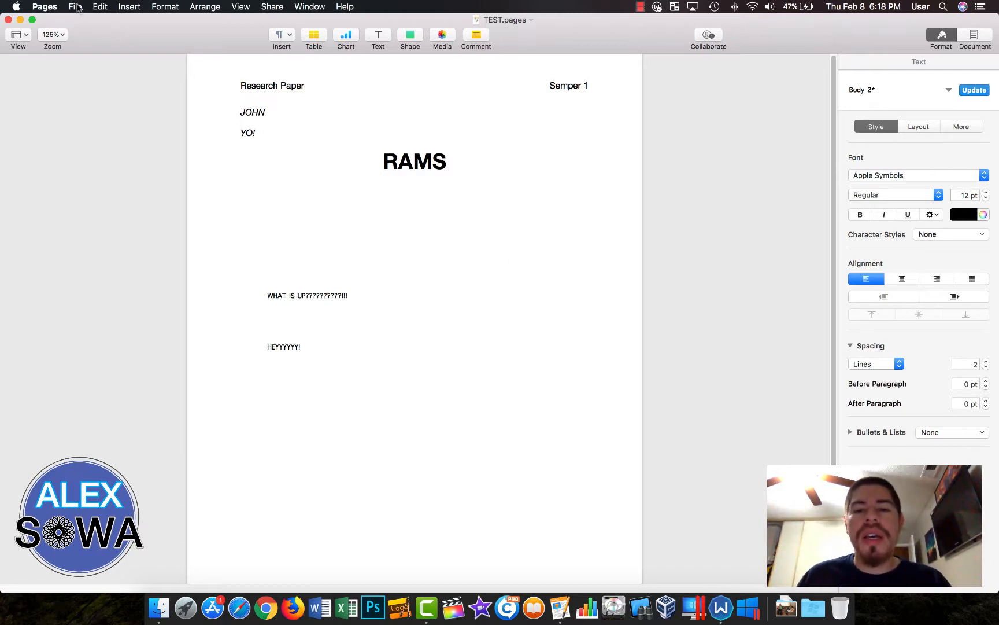
{"action": "left_click", "coordinate": [268, 245]}
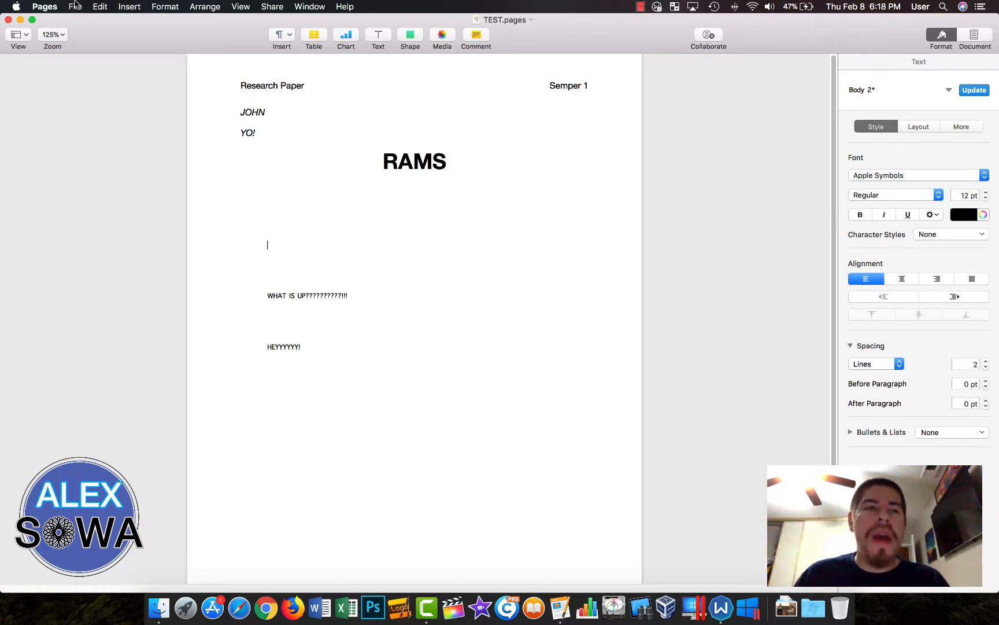
- Show the File menu's Revert To options, Last Opened and Browse All Versions
{"action": "left_click", "coordinate": [75, 6]}
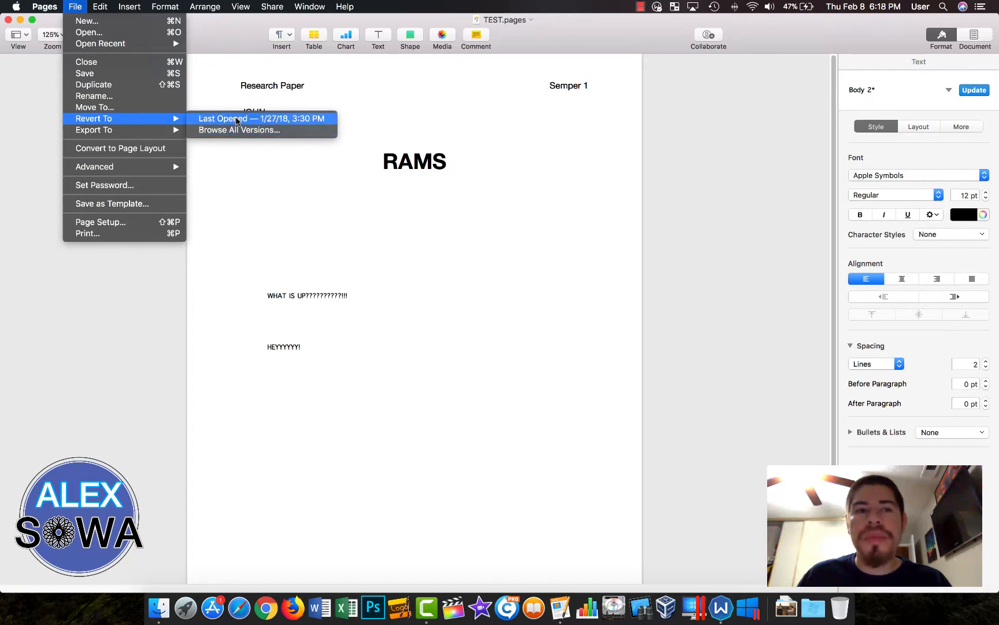
{"action": "mouse_move", "coordinate": [262, 122]}
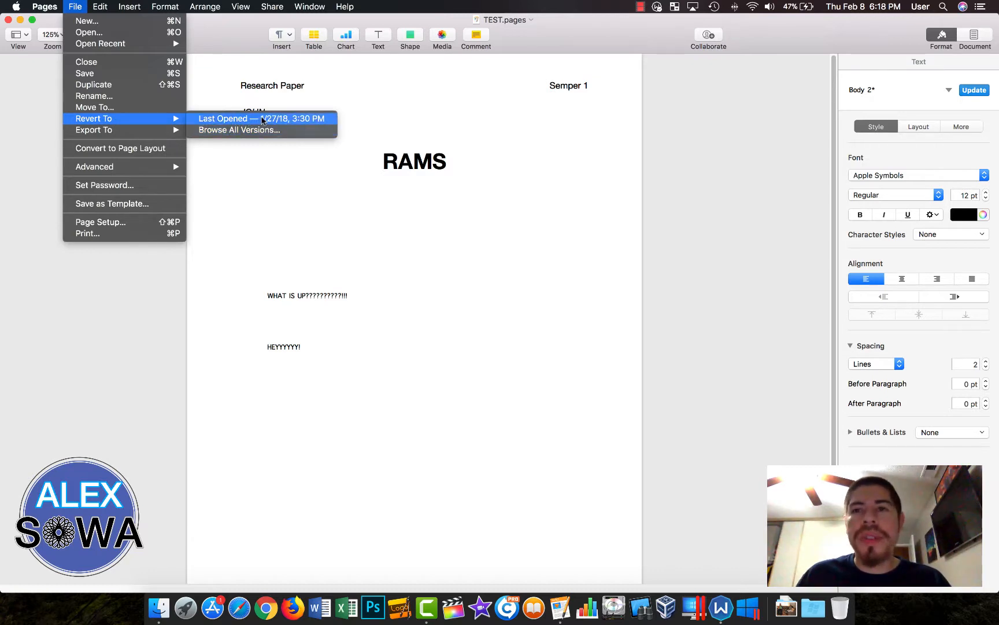
{"action": "mouse_move", "coordinate": [238, 129]}
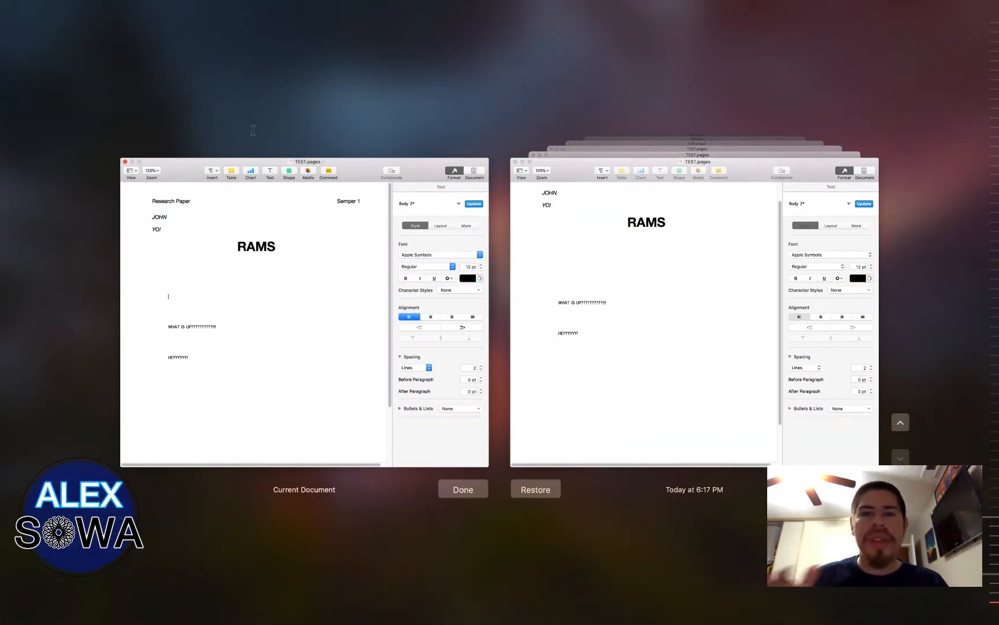
{"action": "mouse_move", "coordinate": [902, 423]}
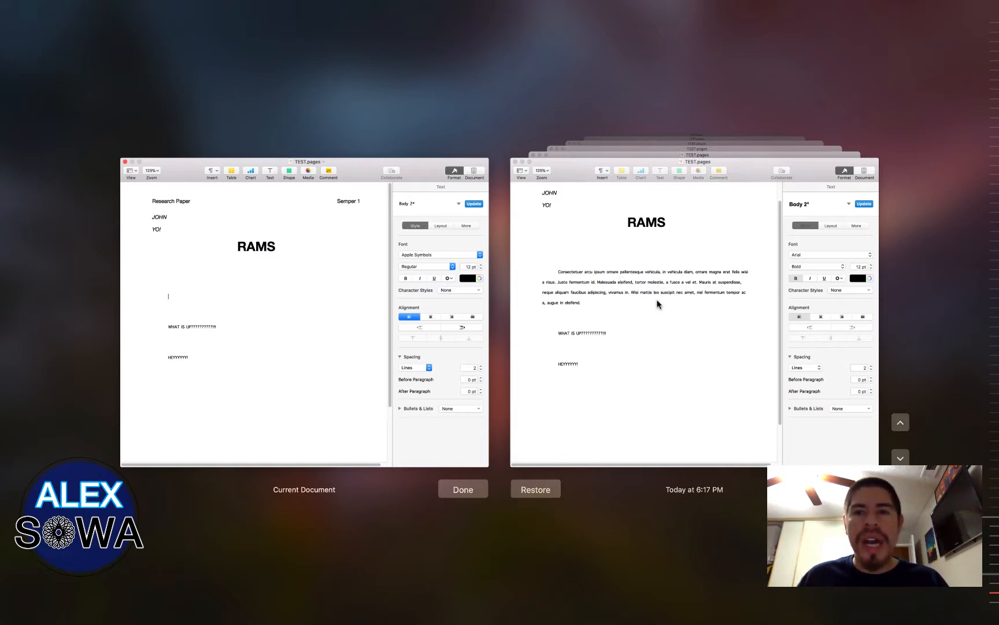
- Step back through the TEST.pages version timeline to a copy with the RAMS paragraph
{"action": "left_click", "coordinate": [901, 422]}
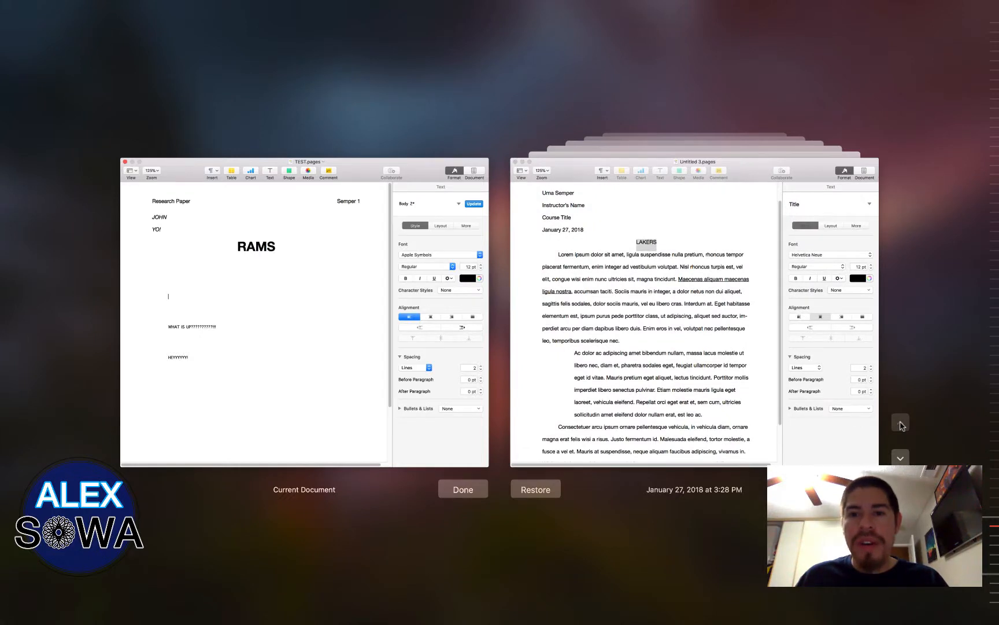
{"action": "mouse_move", "coordinate": [658, 258]}
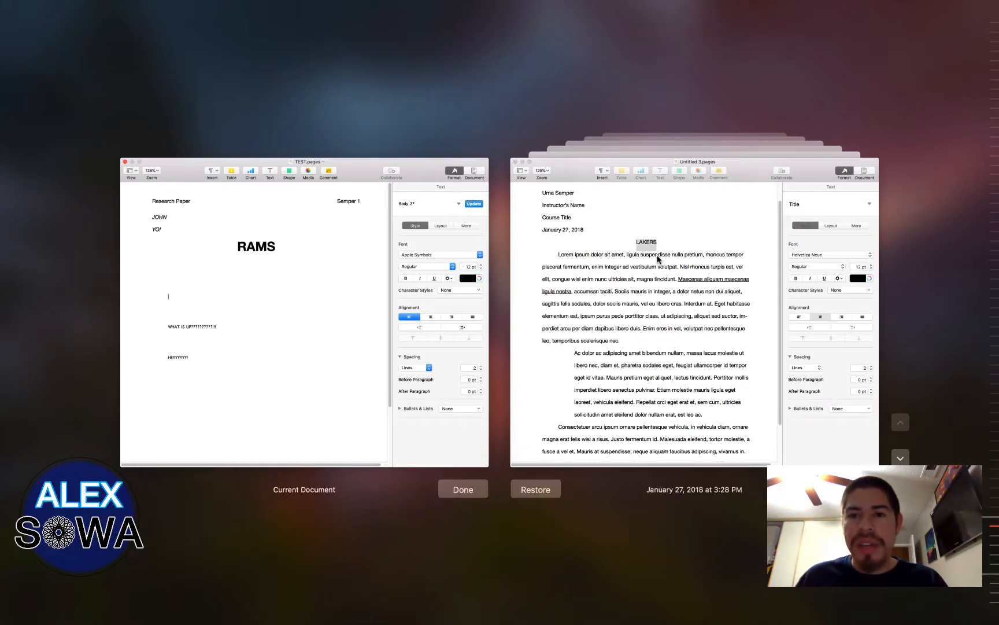
{"action": "mouse_move", "coordinate": [916, 419]}
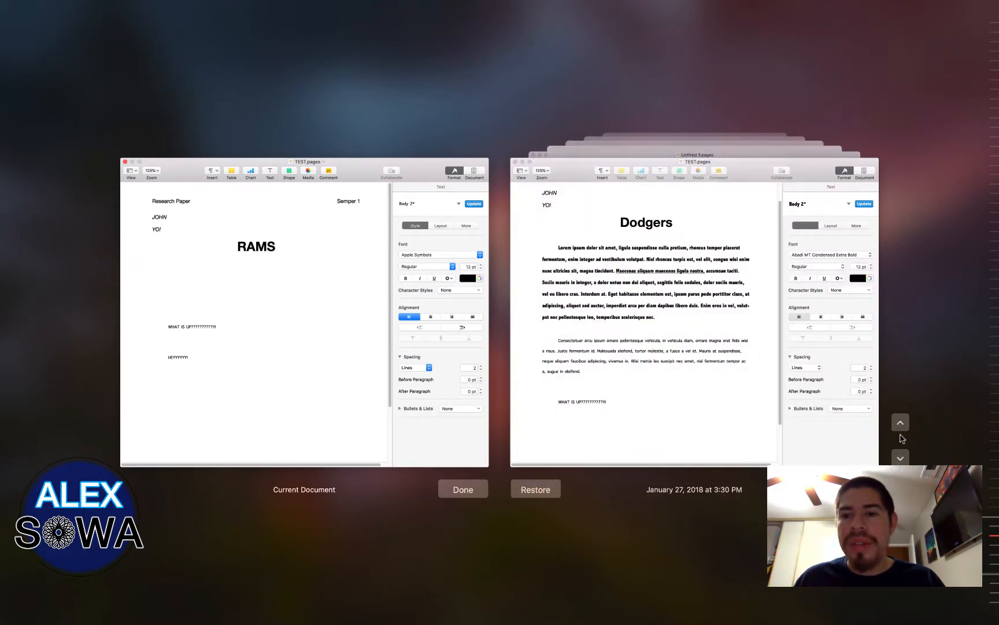
{"action": "left_click", "coordinate": [900, 457]}
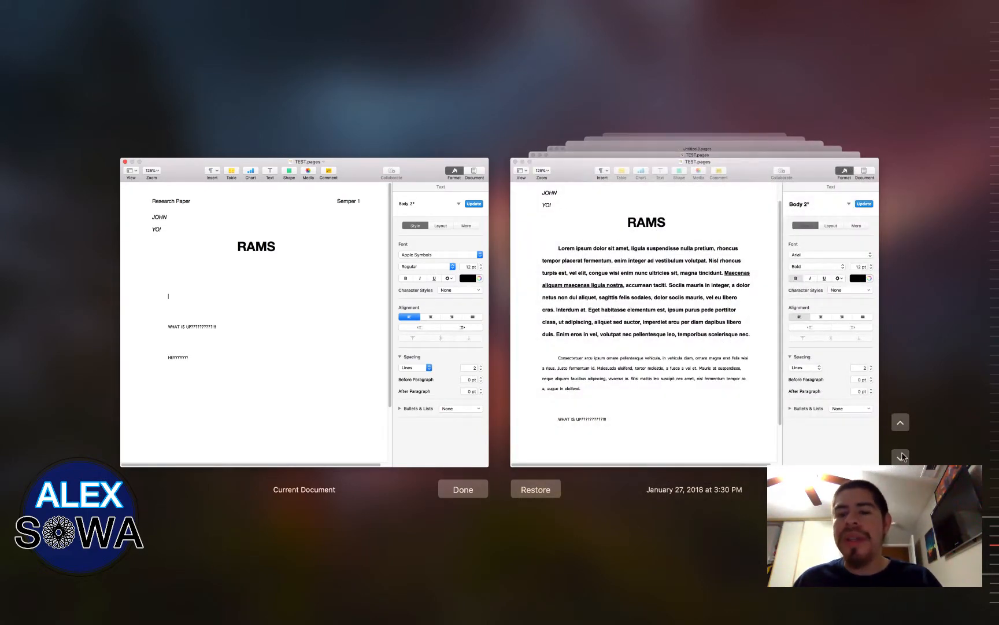
{"action": "left_click", "coordinate": [900, 457]}
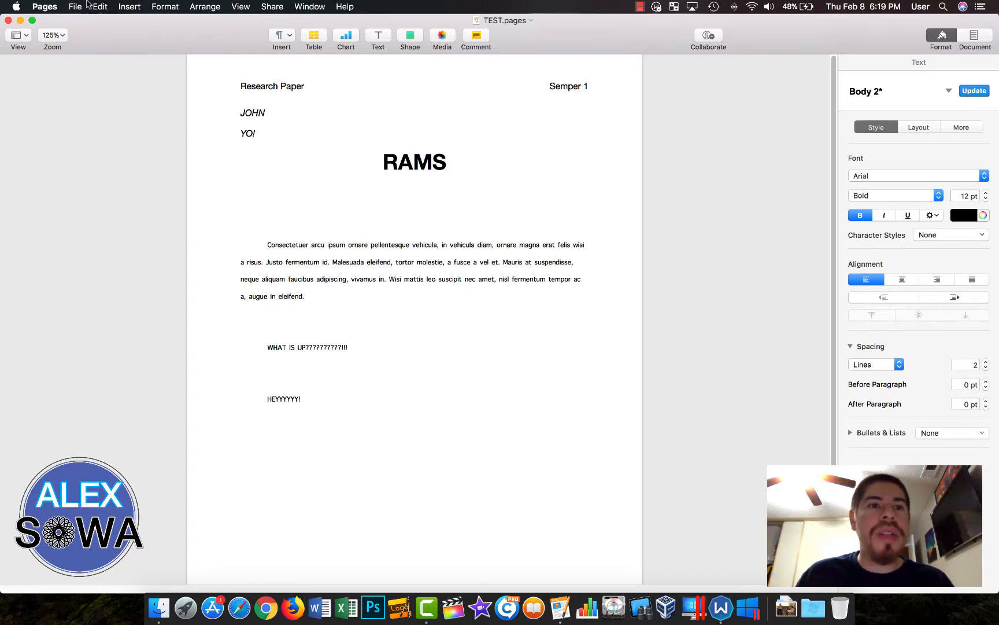
{"action": "left_click", "coordinate": [267, 206]}
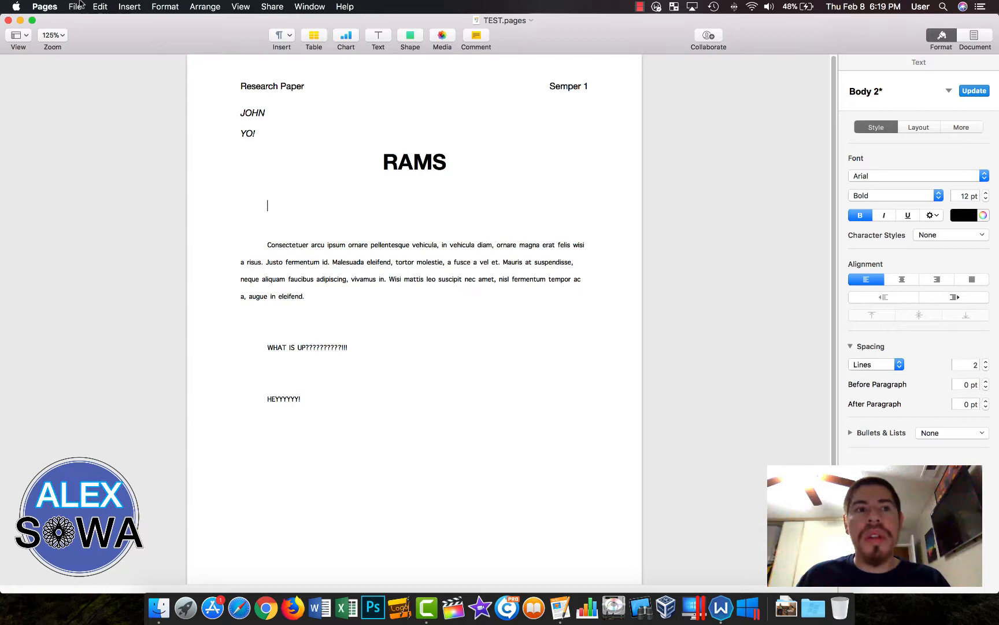
{"action": "left_click", "coordinate": [74, 7]}
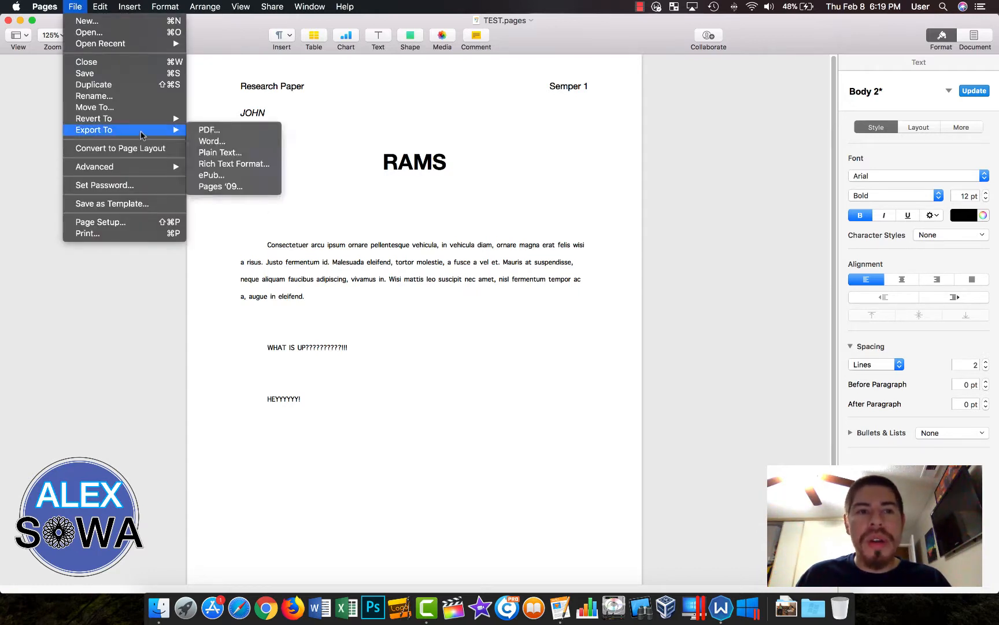
{"action": "mouse_move", "coordinate": [93, 119]}
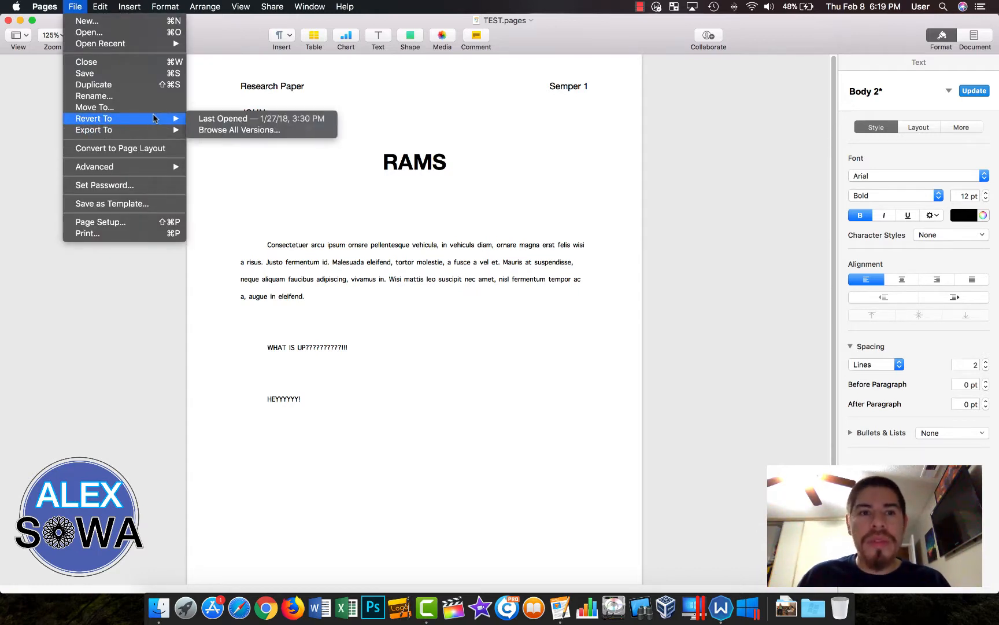
{"action": "mouse_move", "coordinate": [232, 33]}
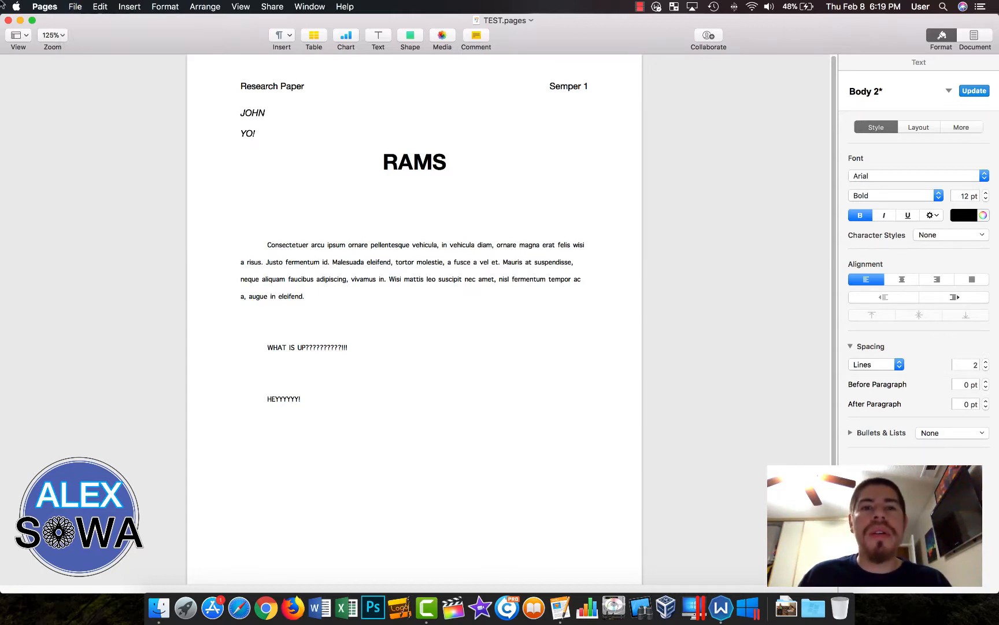
{"action": "left_click", "coordinate": [268, 206]}
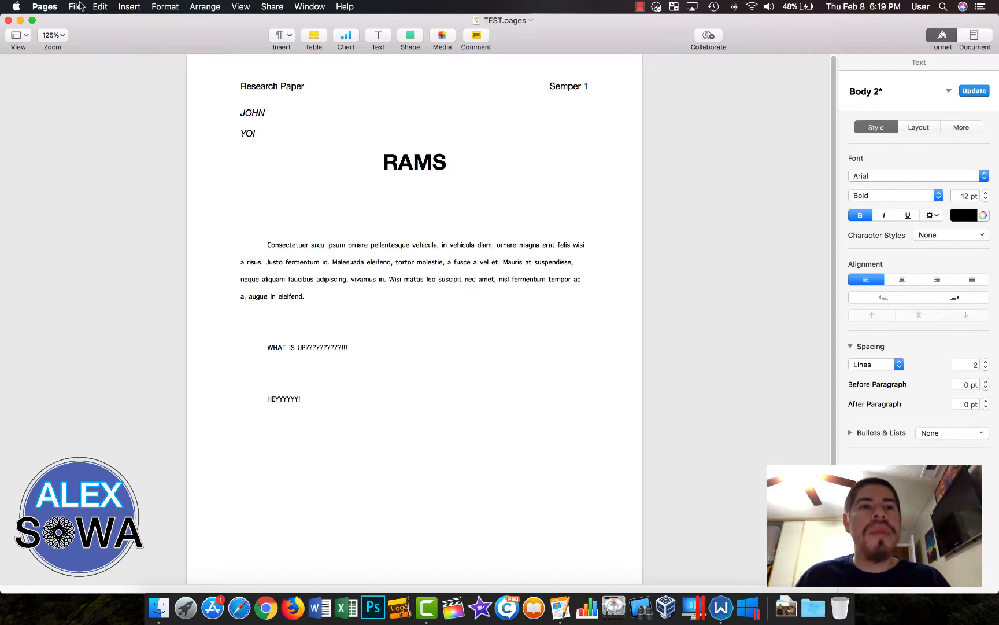
{"action": "left_click", "coordinate": [268, 205]}
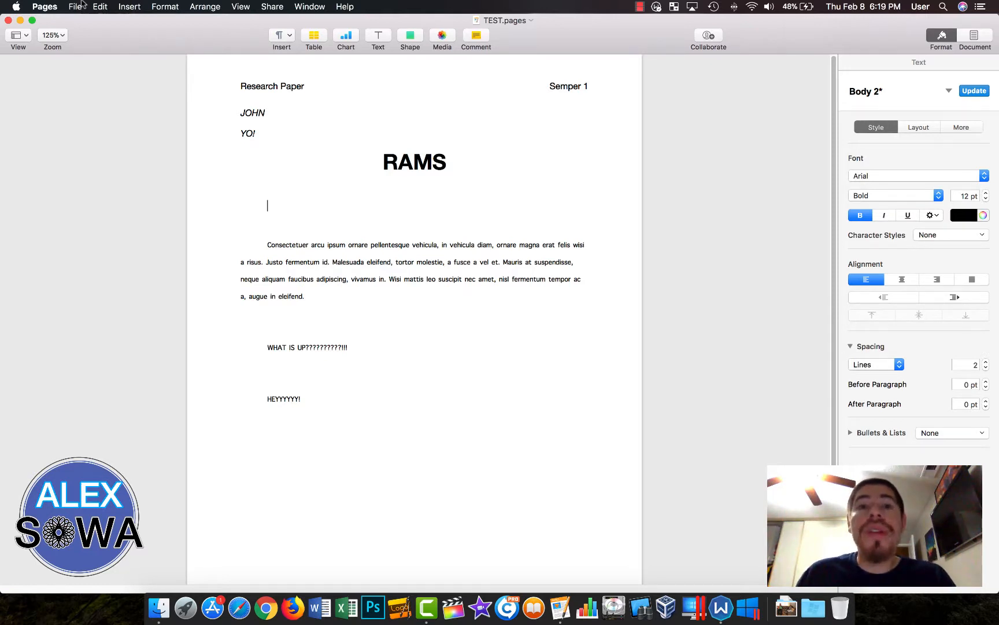
{"action": "left_click", "coordinate": [75, 6]}
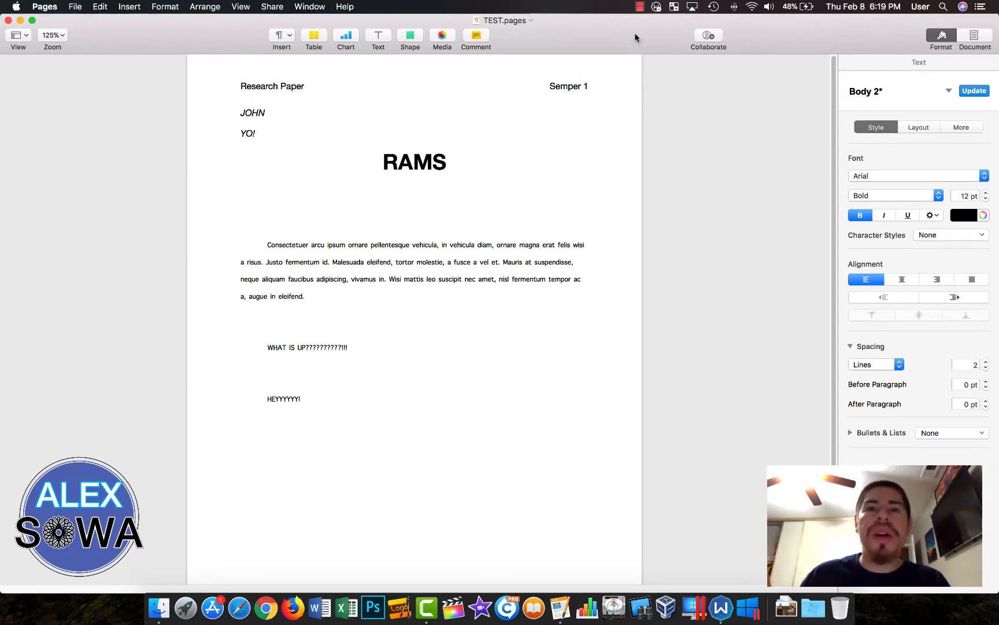
{"action": "left_click", "coordinate": [268, 205]}
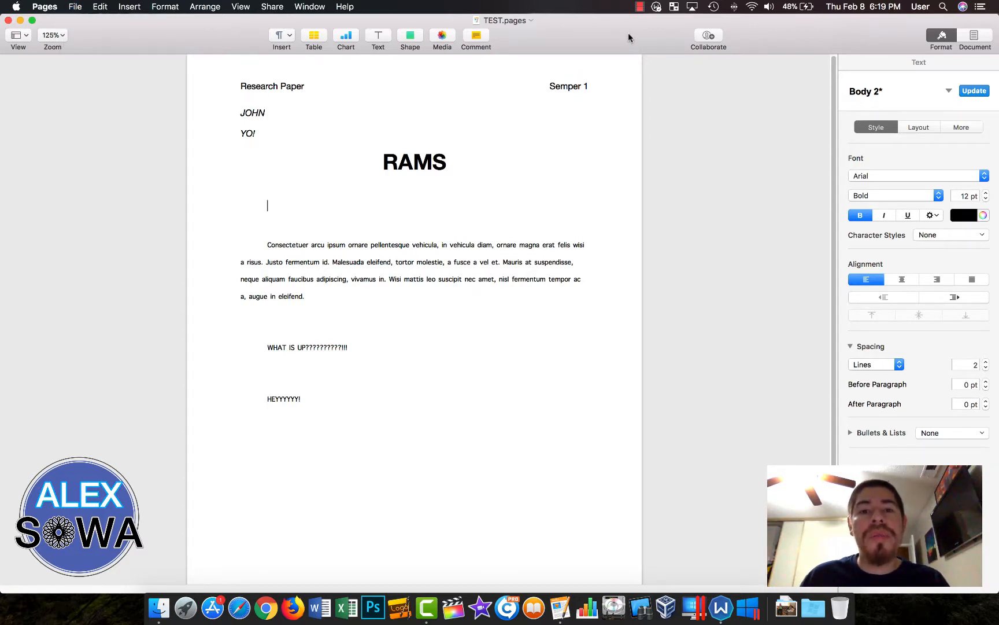